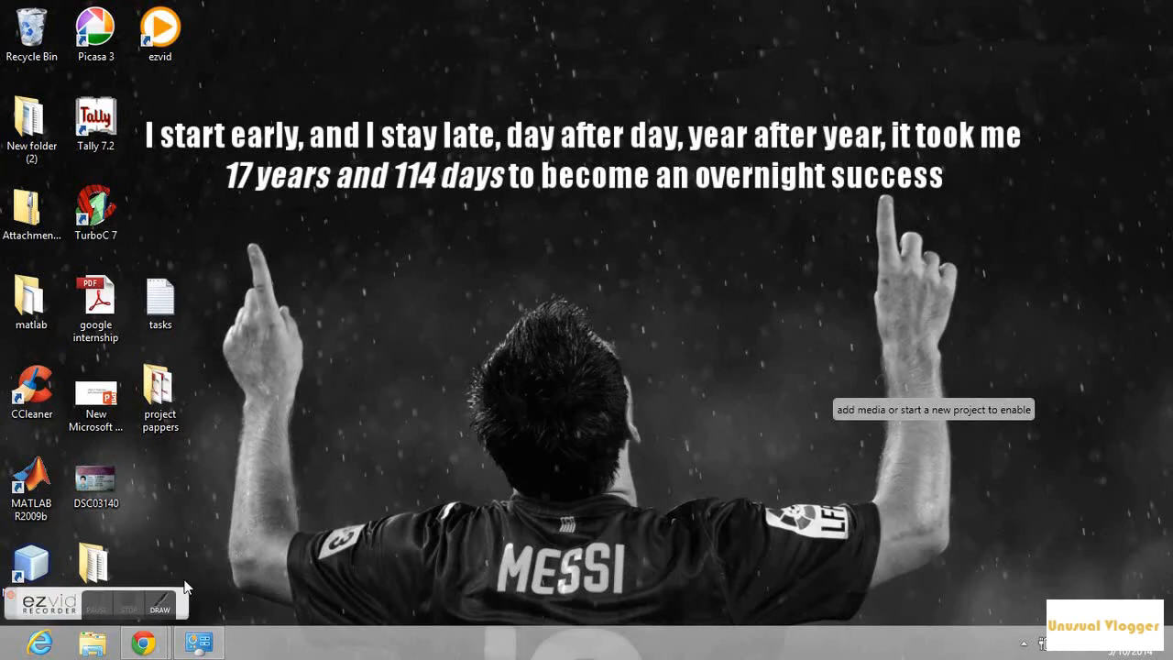
Step: Show the Computer view listing drives C:, D: and E: with its system options ribbon
click(87, 637)
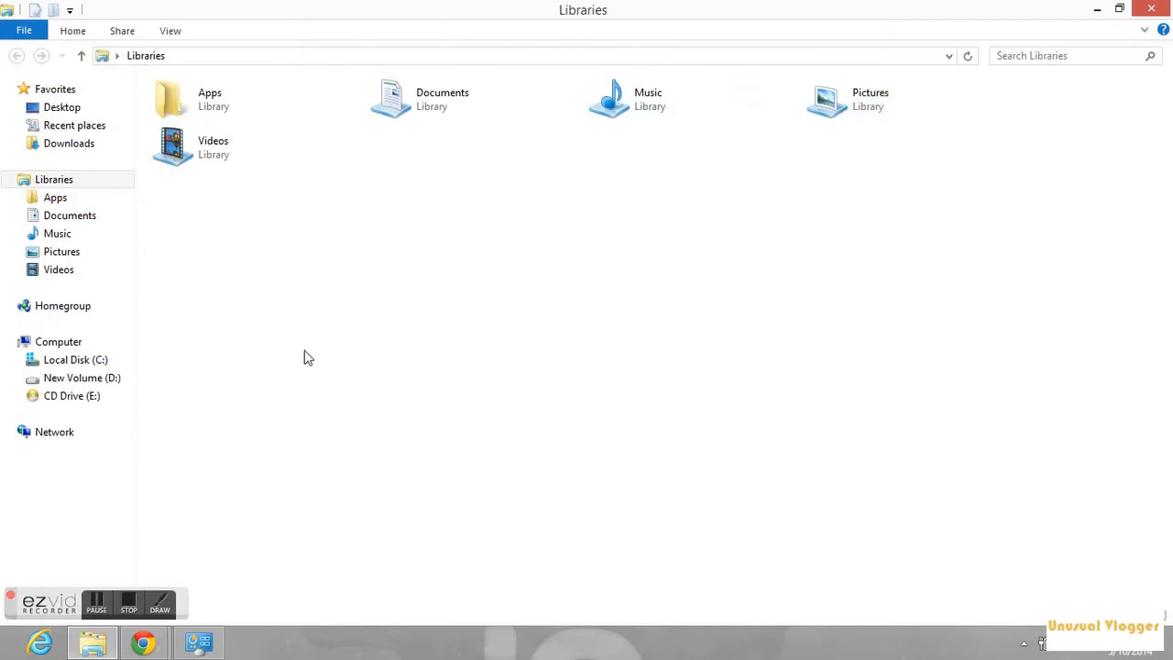
click(57, 341)
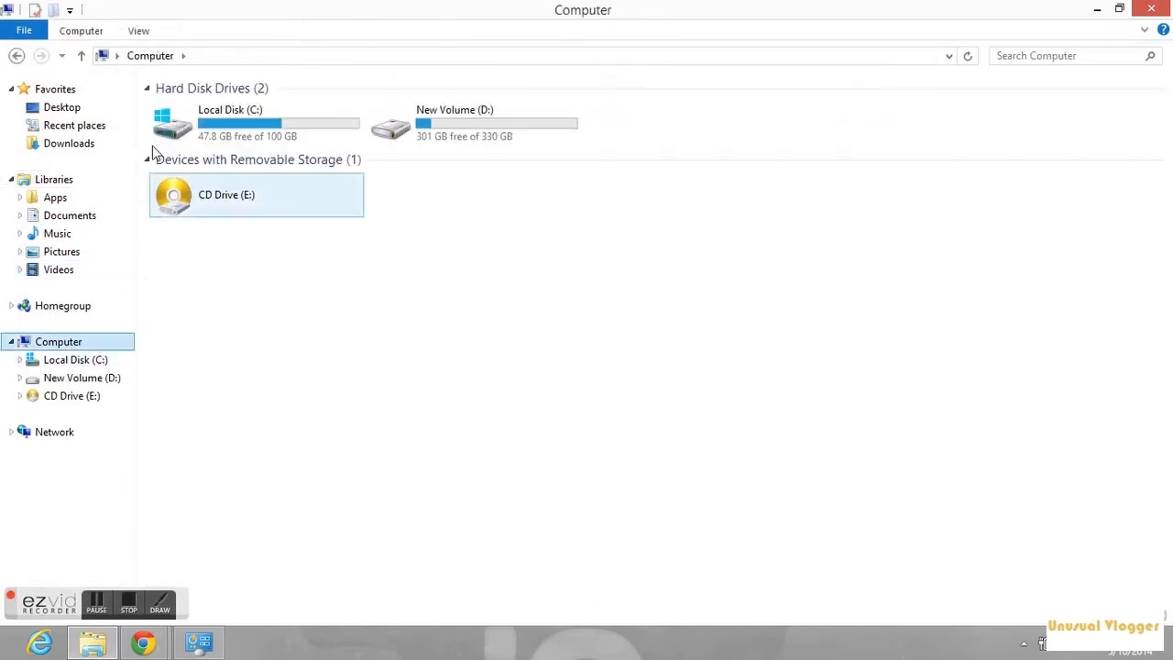
click(81, 30)
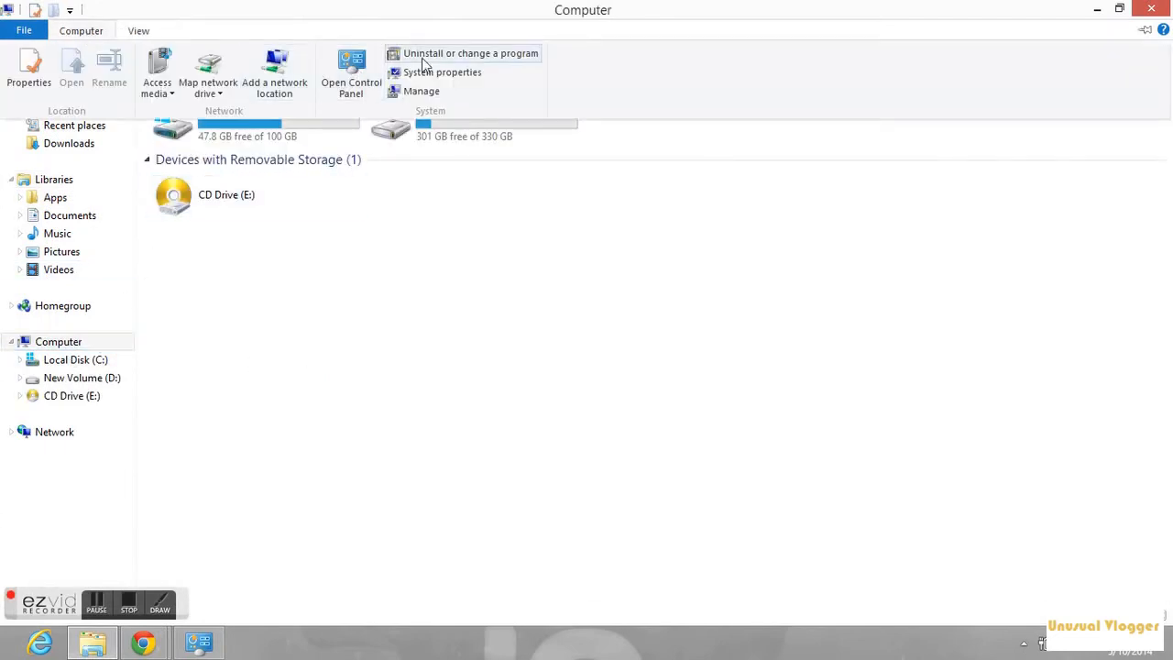
Step: Review installed programs, selecting Java 7 Update 51 and Intel PROSet/Wireless Software
click(459, 53)
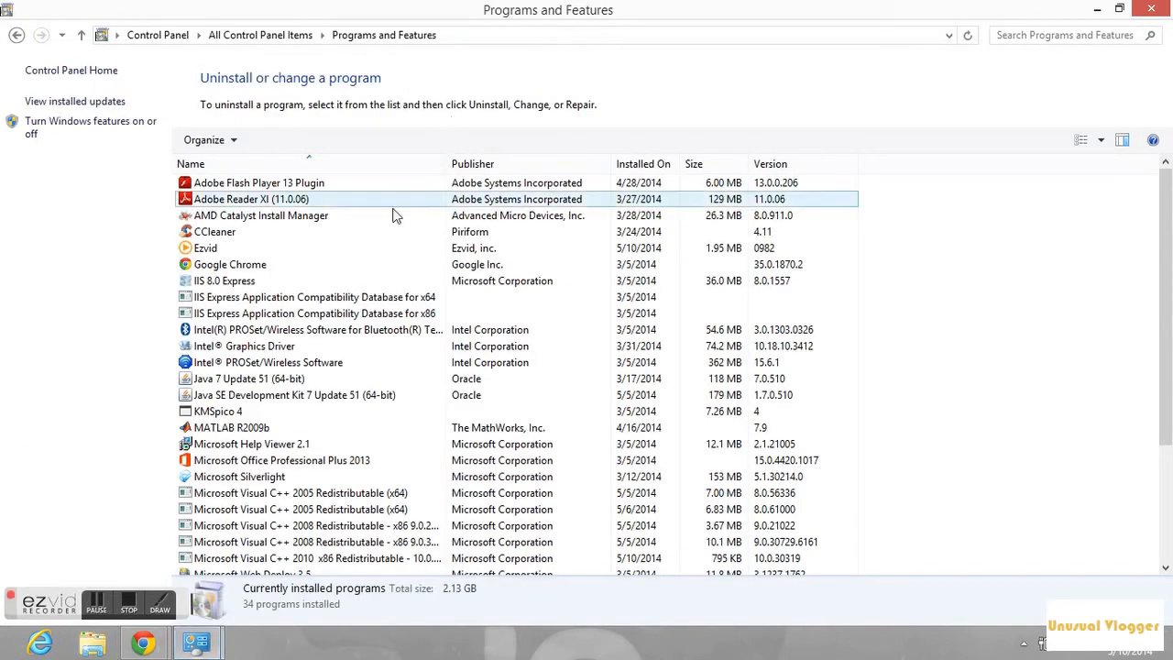
click(248, 378)
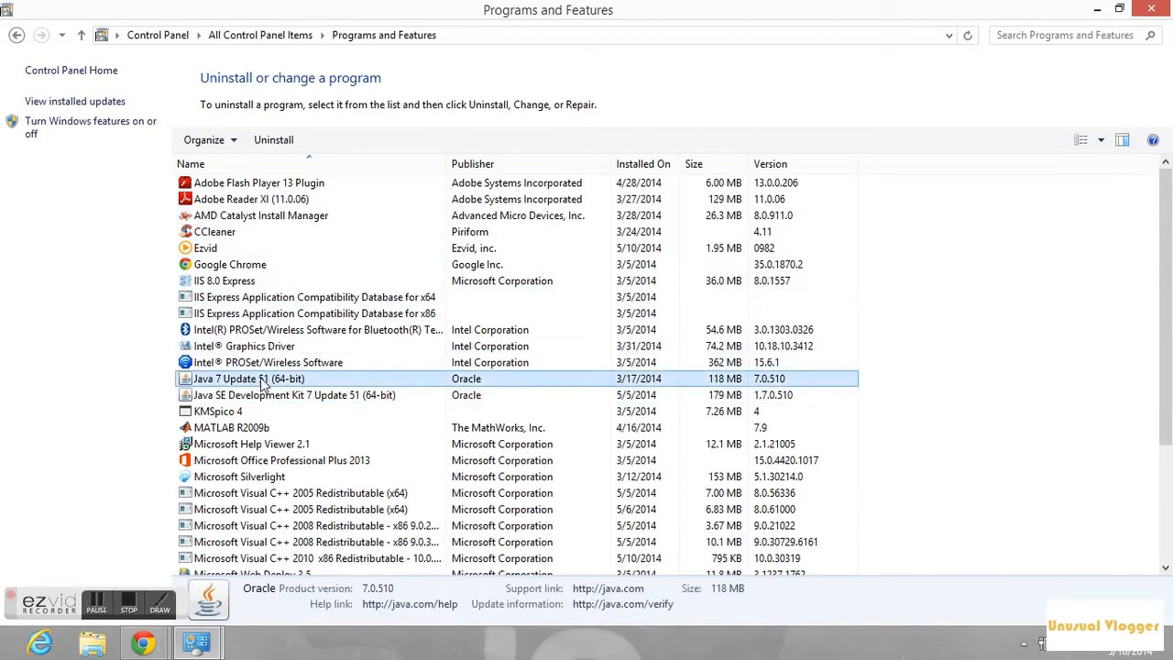
click(159, 608)
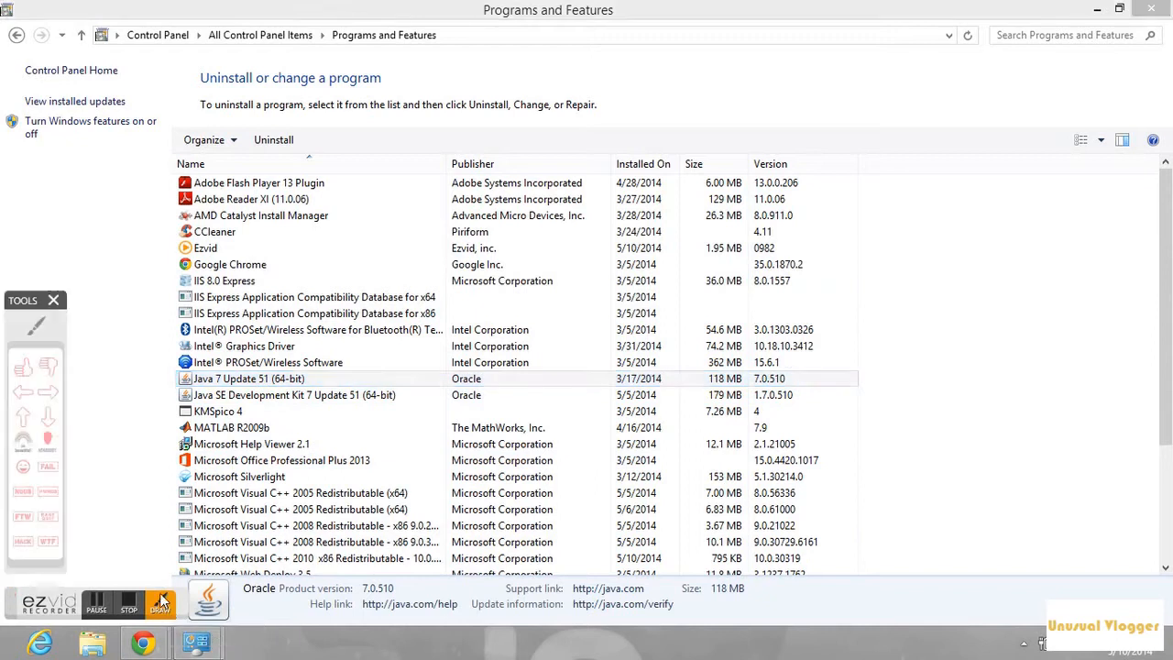
click(248, 378)
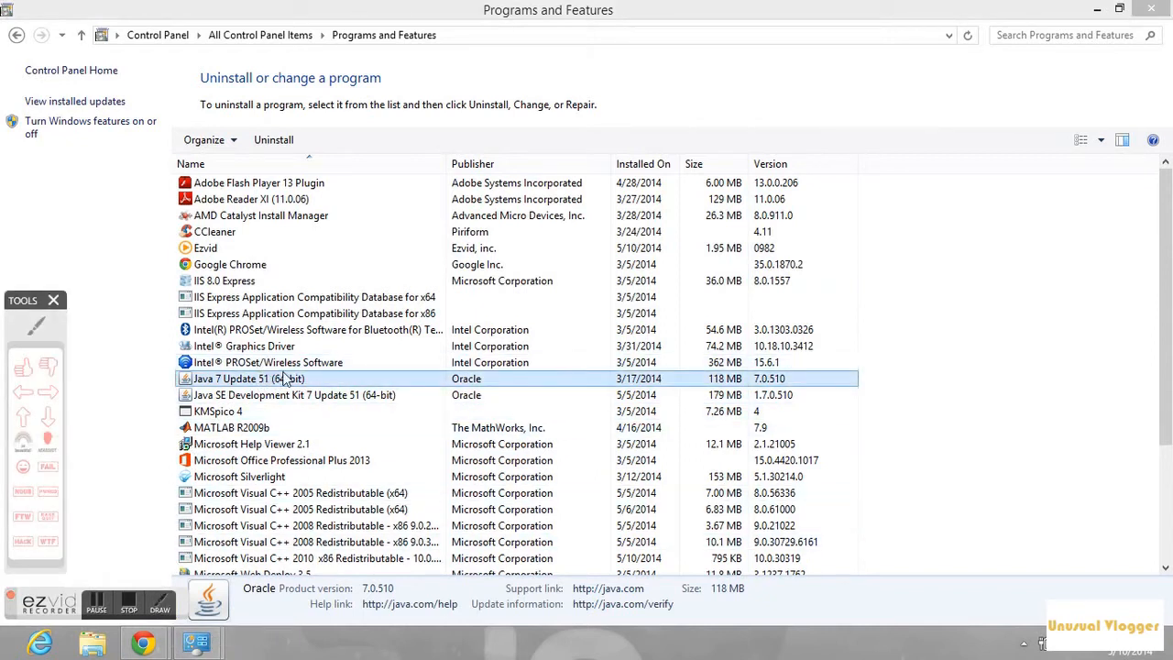
click(266, 362)
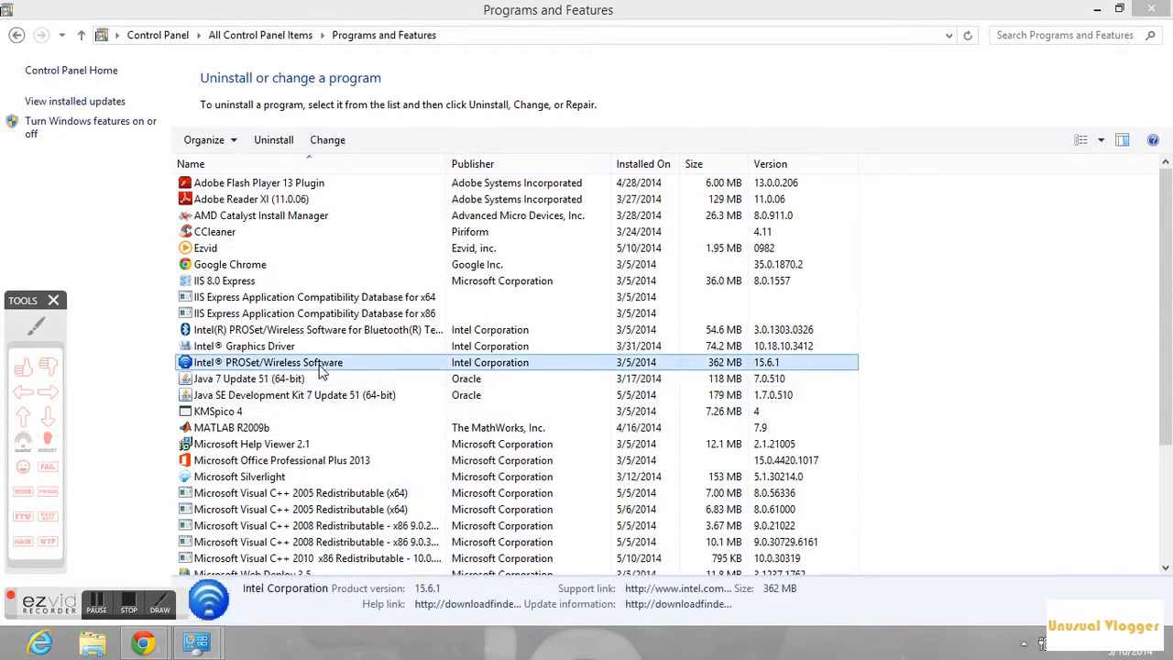
click(249, 378)
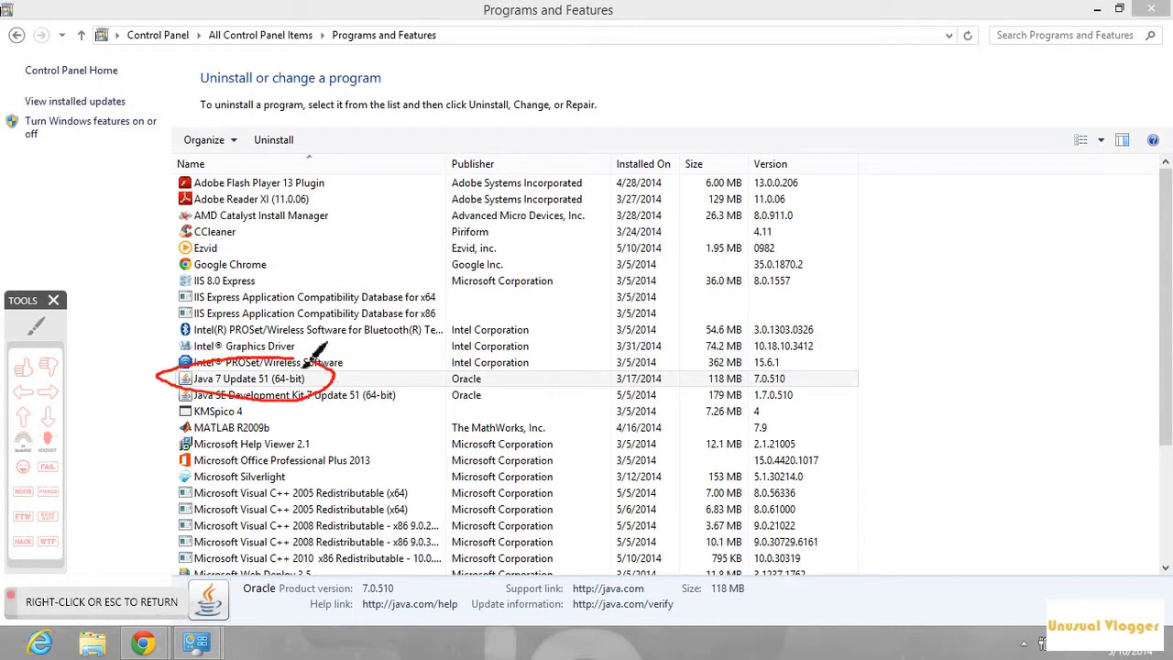
mouse_move(95, 499)
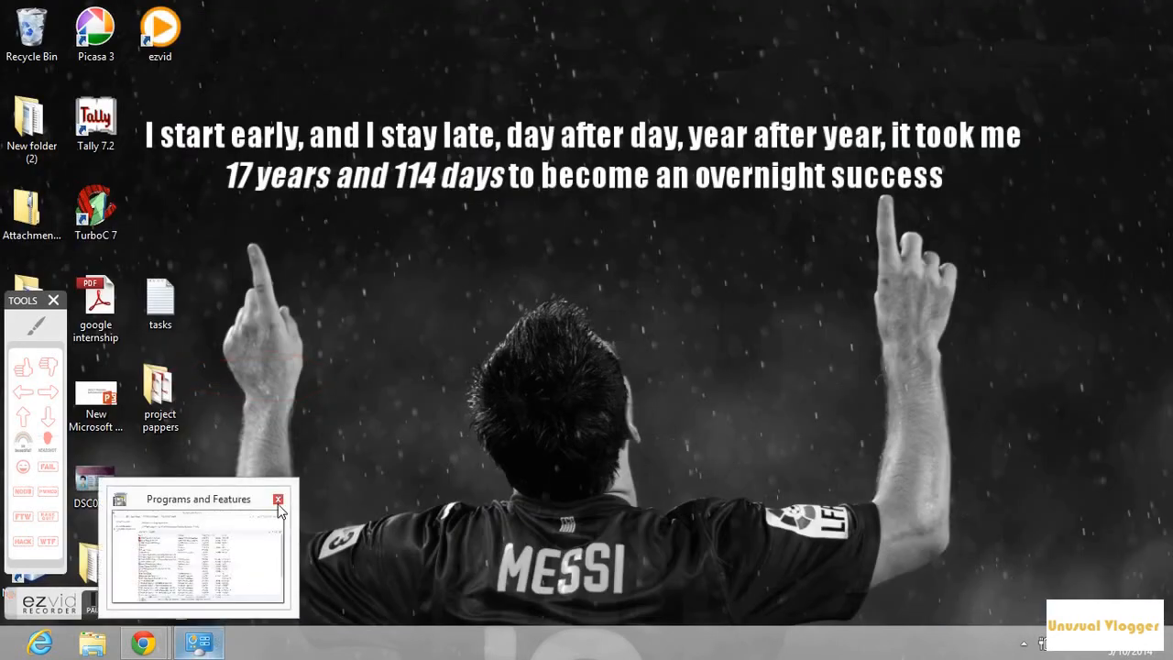
Step: Launch Chrome and open YouTube in a new tab
click(277, 499)
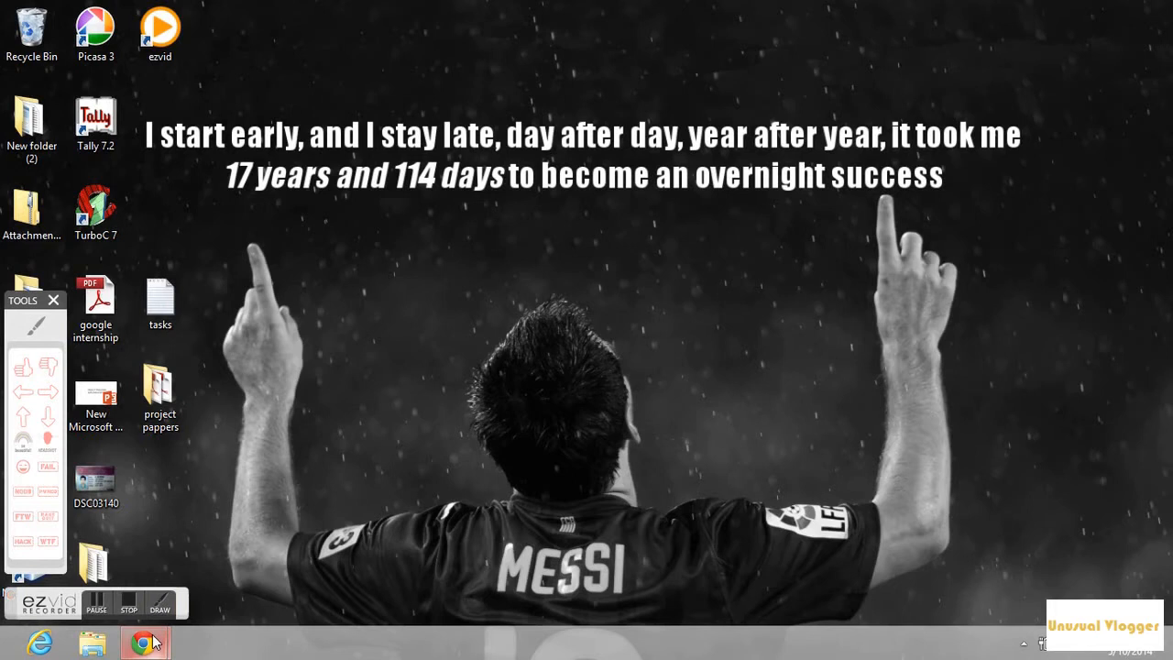
click(142, 637)
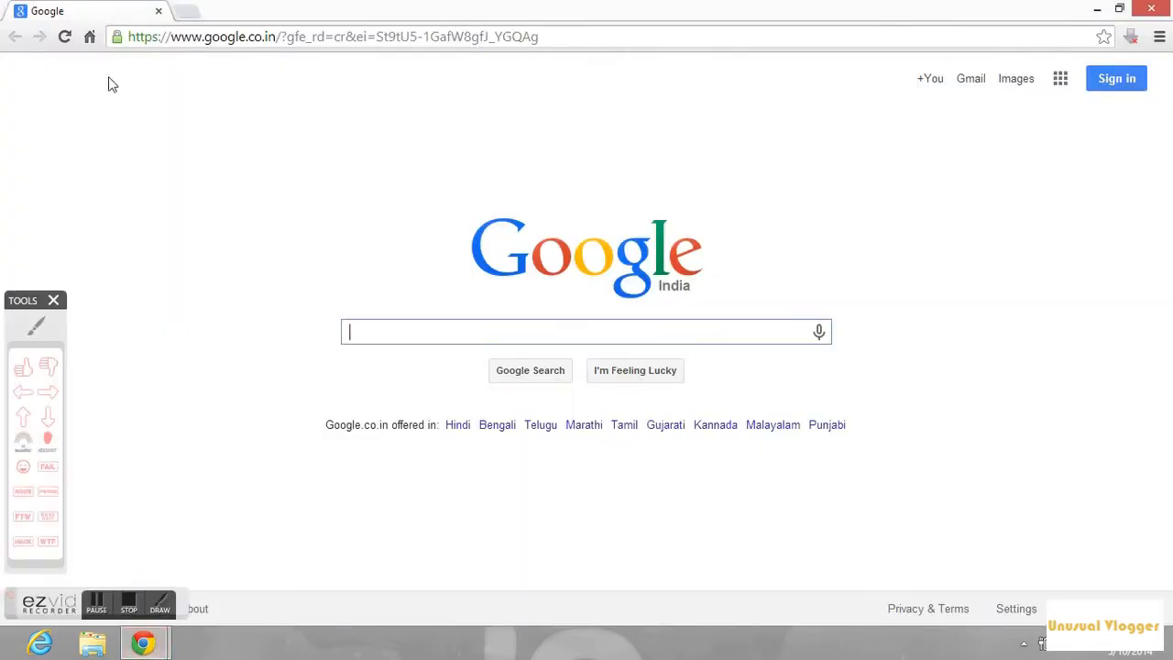
click(180, 11)
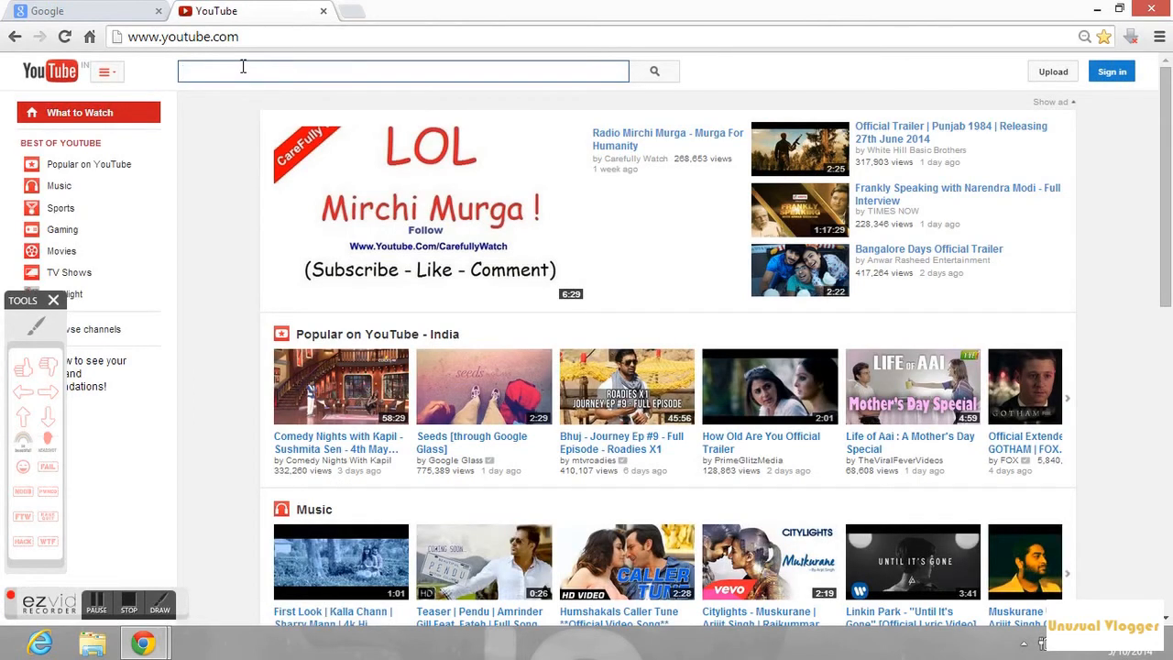
Step: Search YouTube for 'enrique and ciara takin back my love'
text(enri)
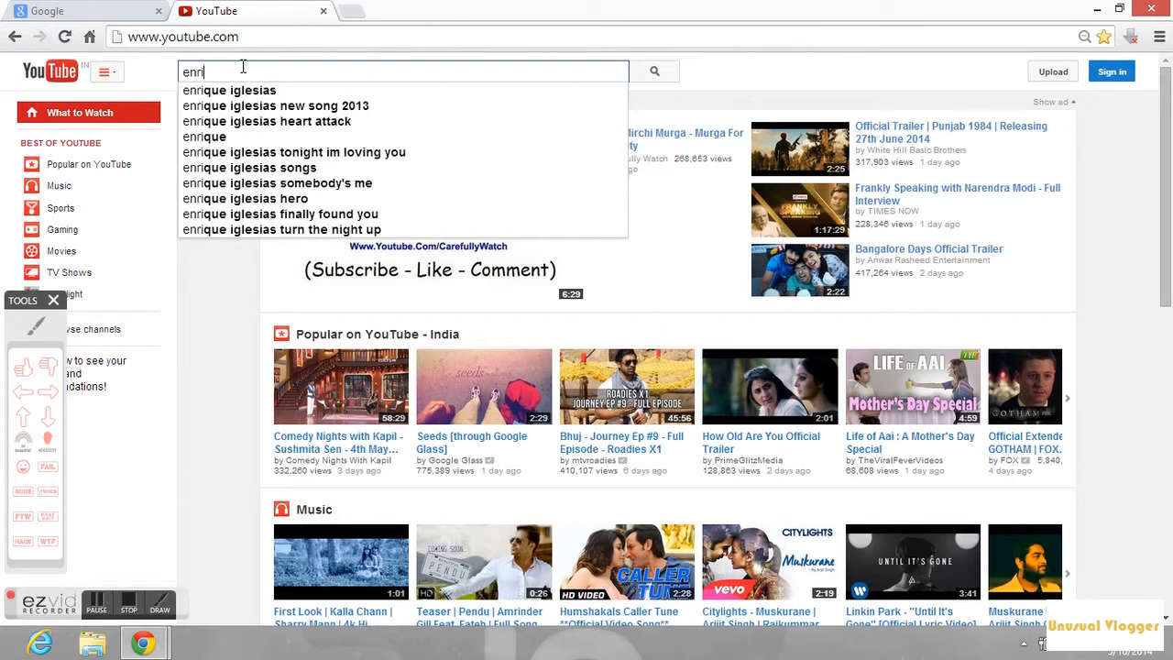
text(que and ciara)
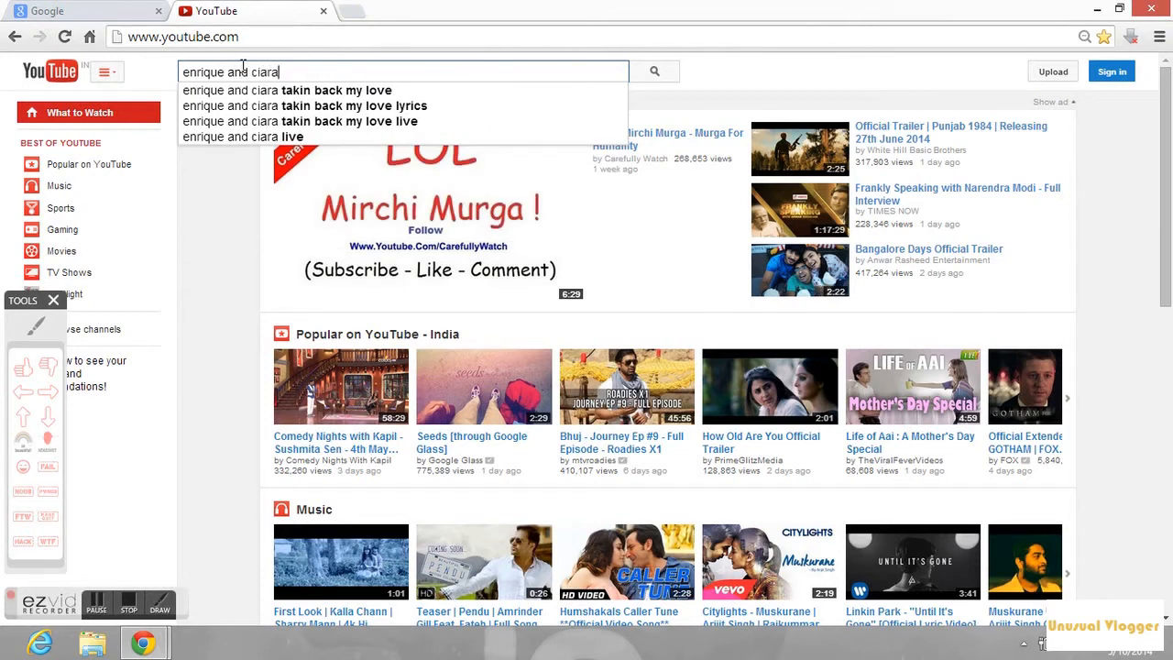
click(283, 90)
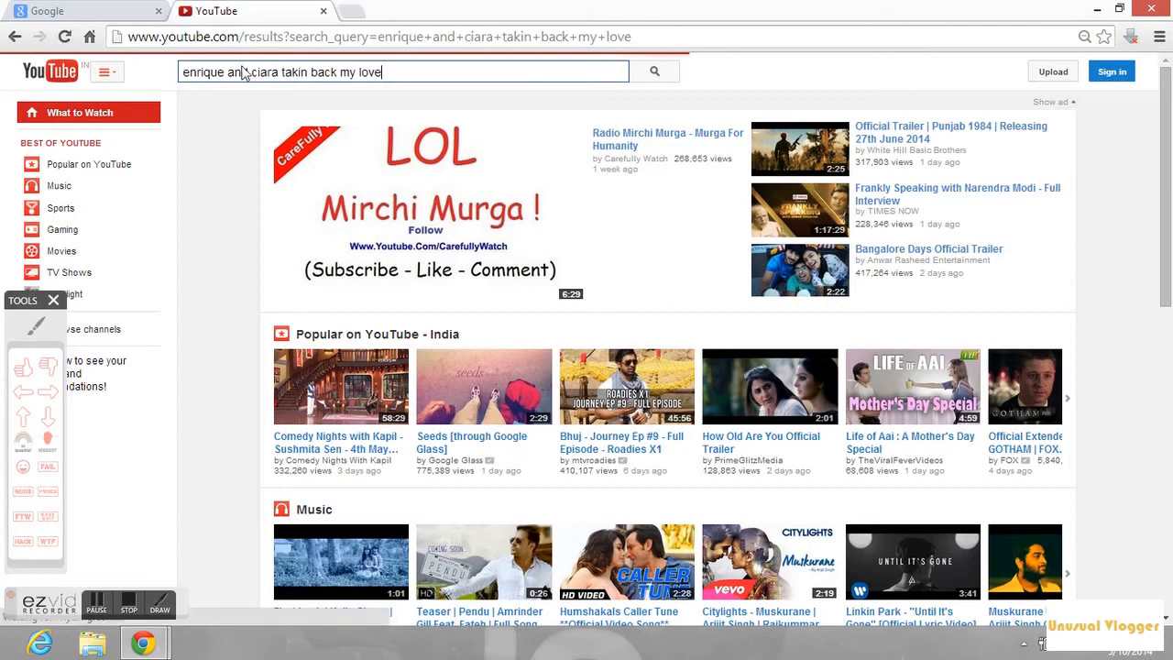
click(664, 72)
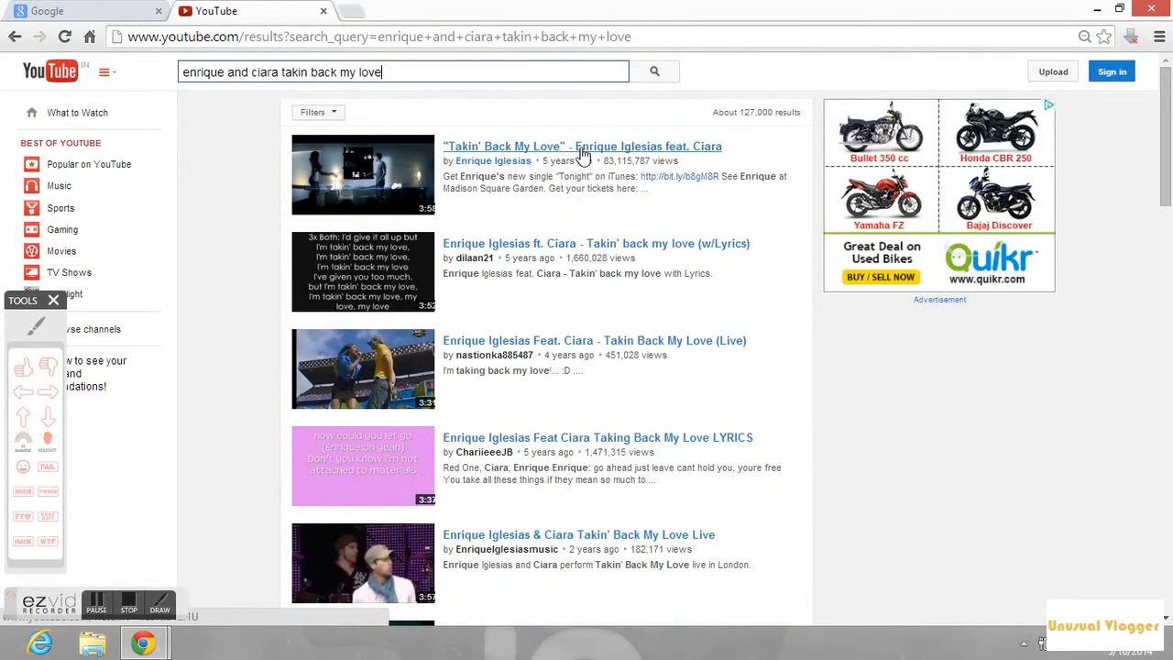
Step: Open the 'Takin' Back My Love' video and load its download formats on savefrom.net
click(582, 146)
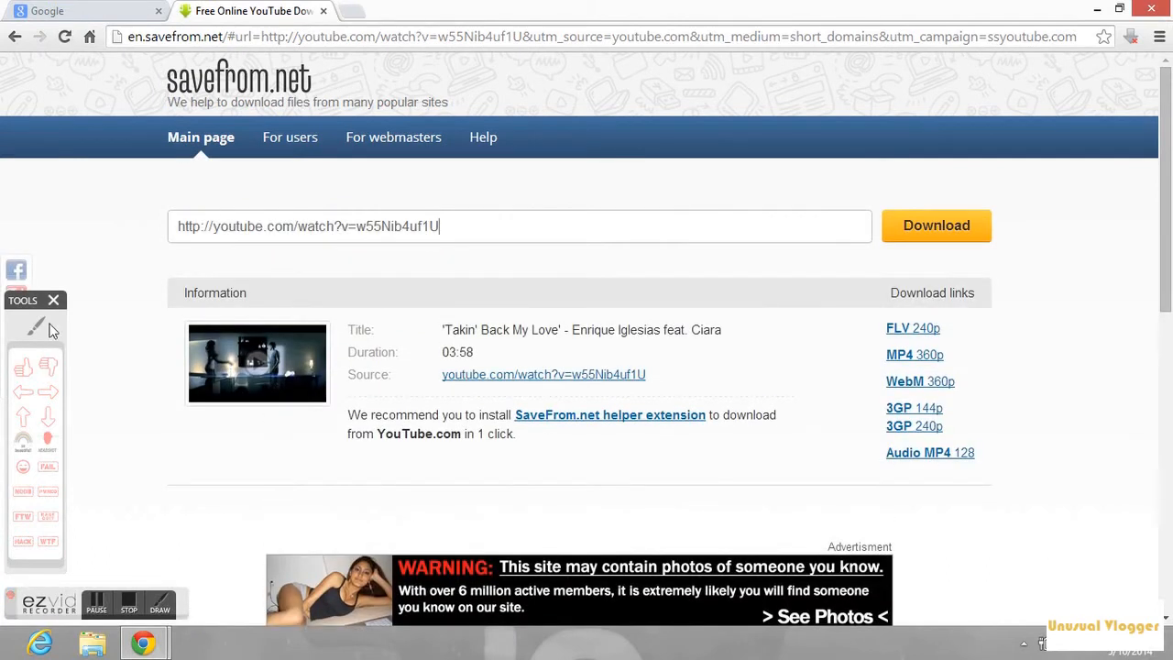
drag(981, 303, 867, 275)
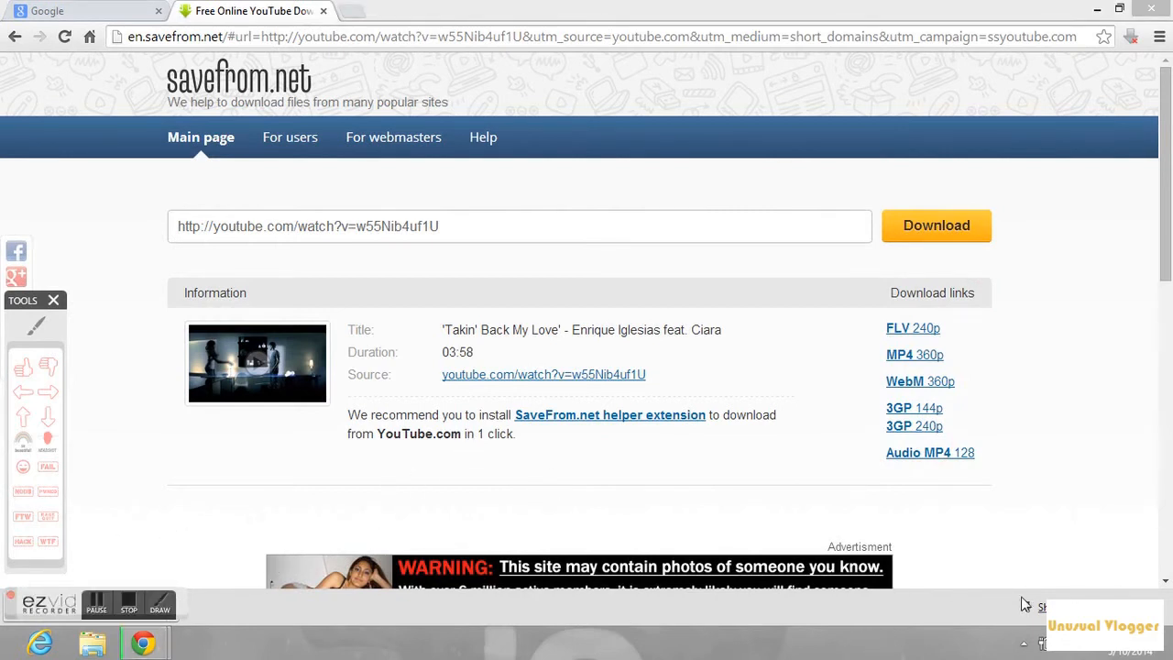
Step: Pause the 'Takin' Back My Love' download and close the savefrom.net tab
click(915, 355)
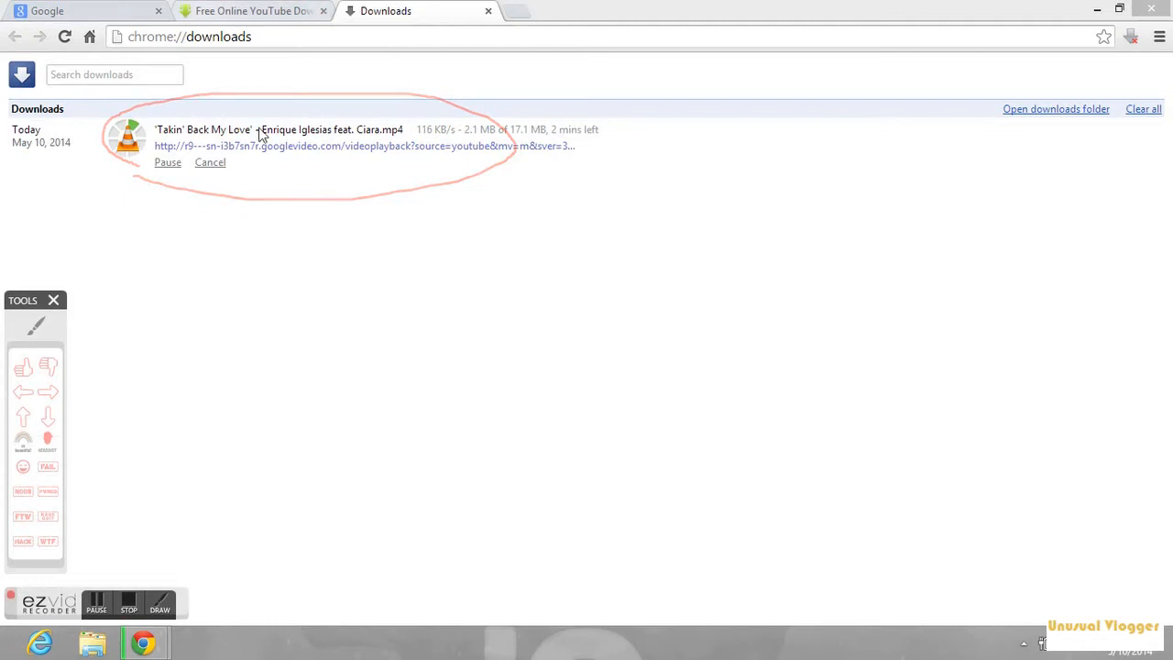
click(168, 162)
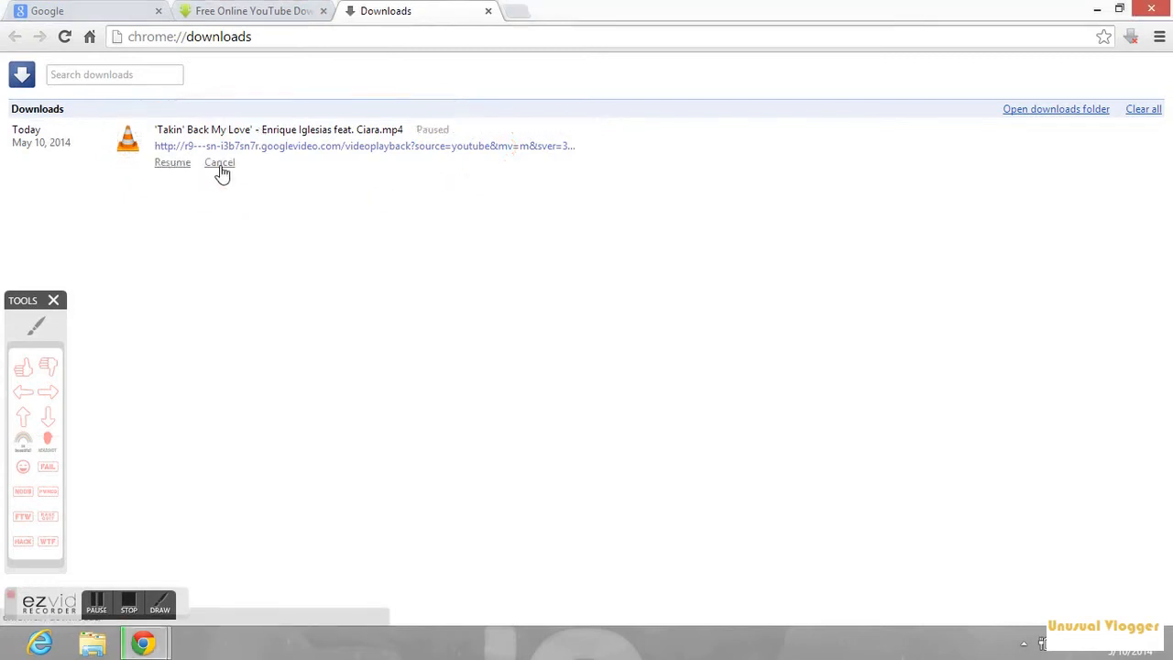
mouse_move(438, 20)
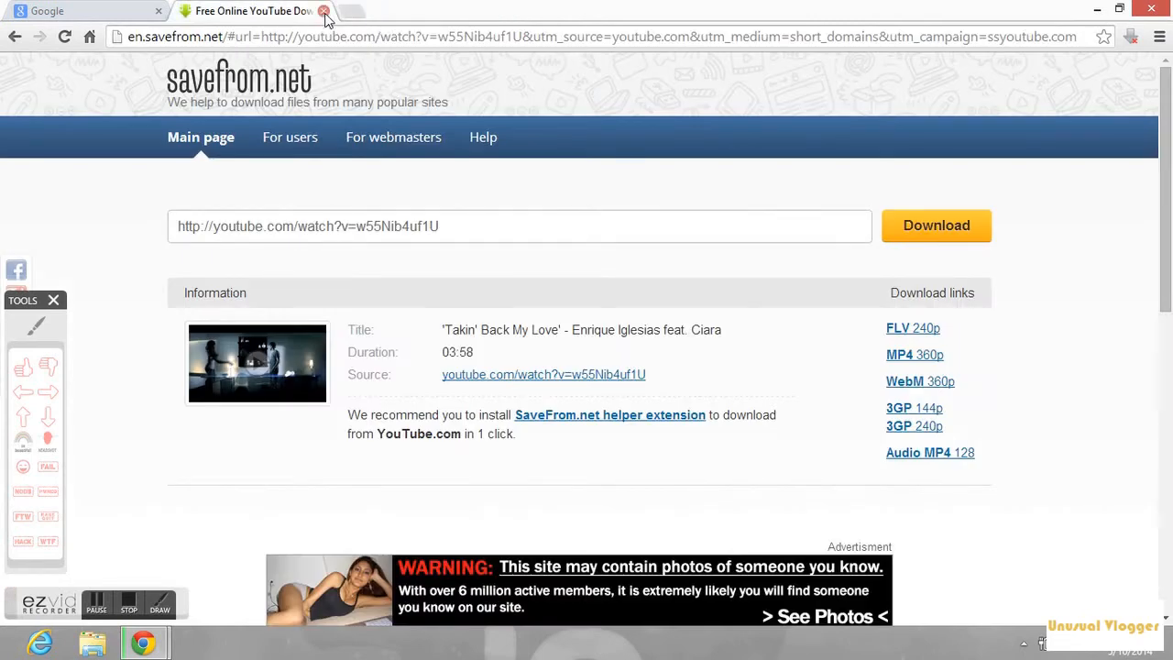
click(325, 12)
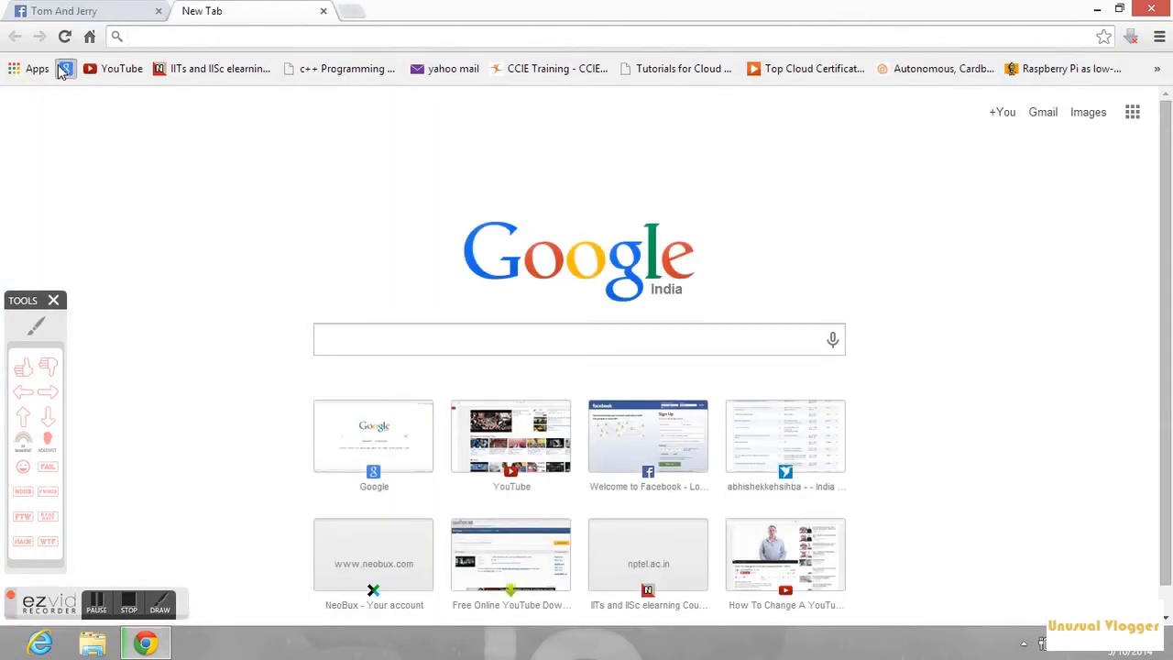
Step: Search Google for 'chrome web store' and open the Chrome Web Store result
click(373, 437)
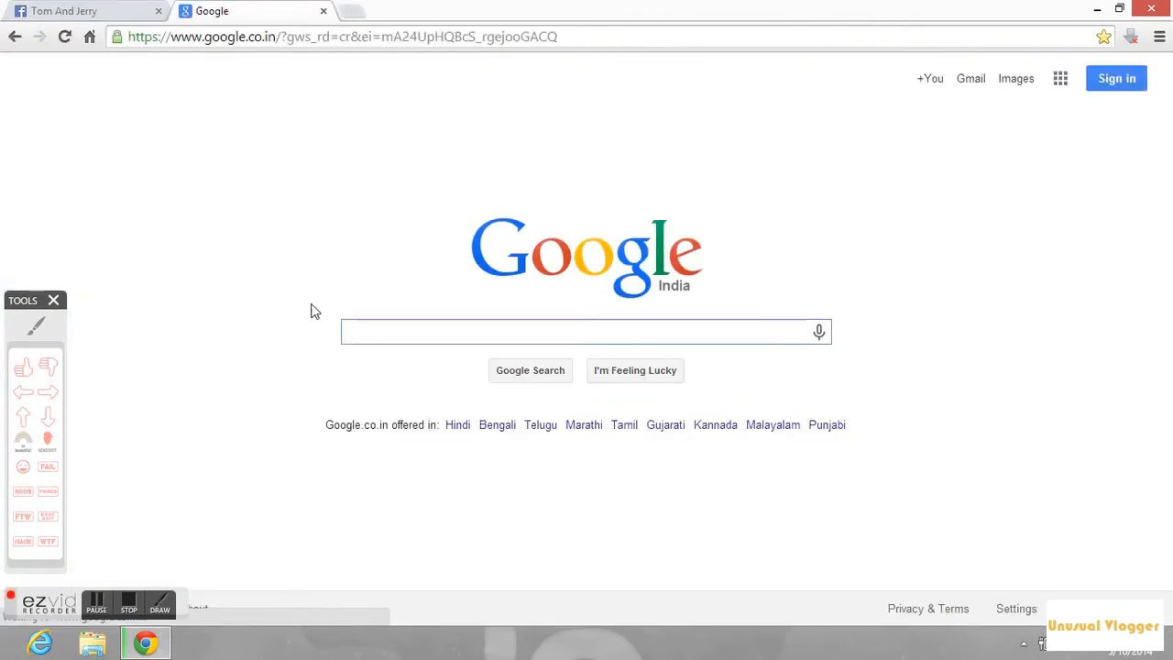
click(376, 334)
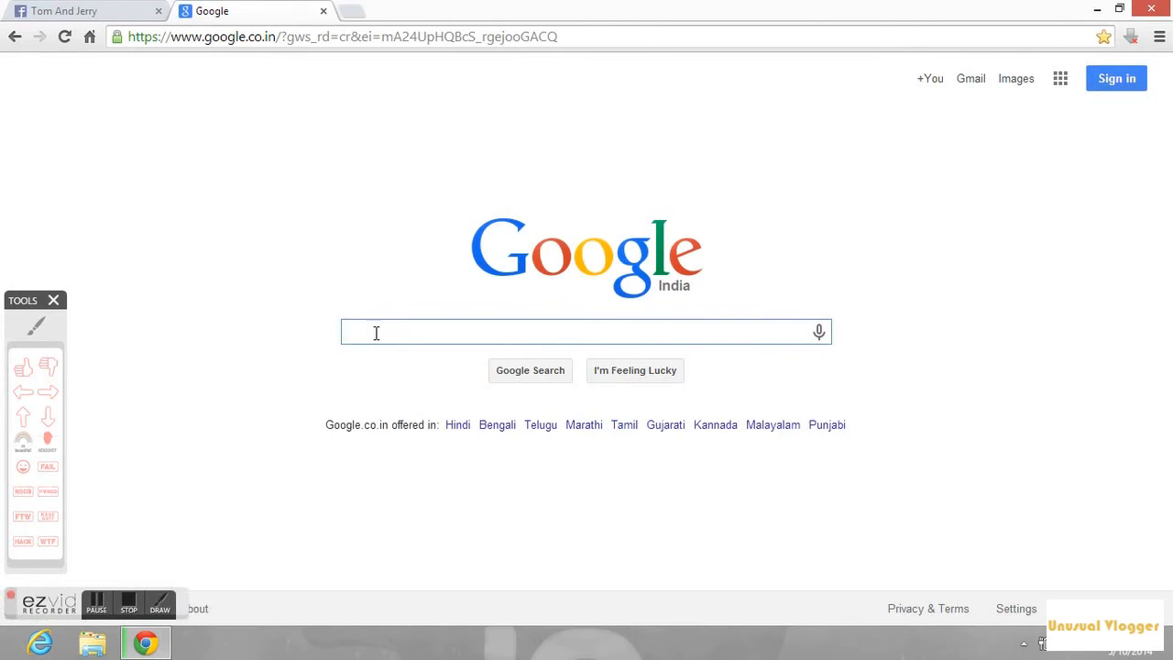
text(chrom)
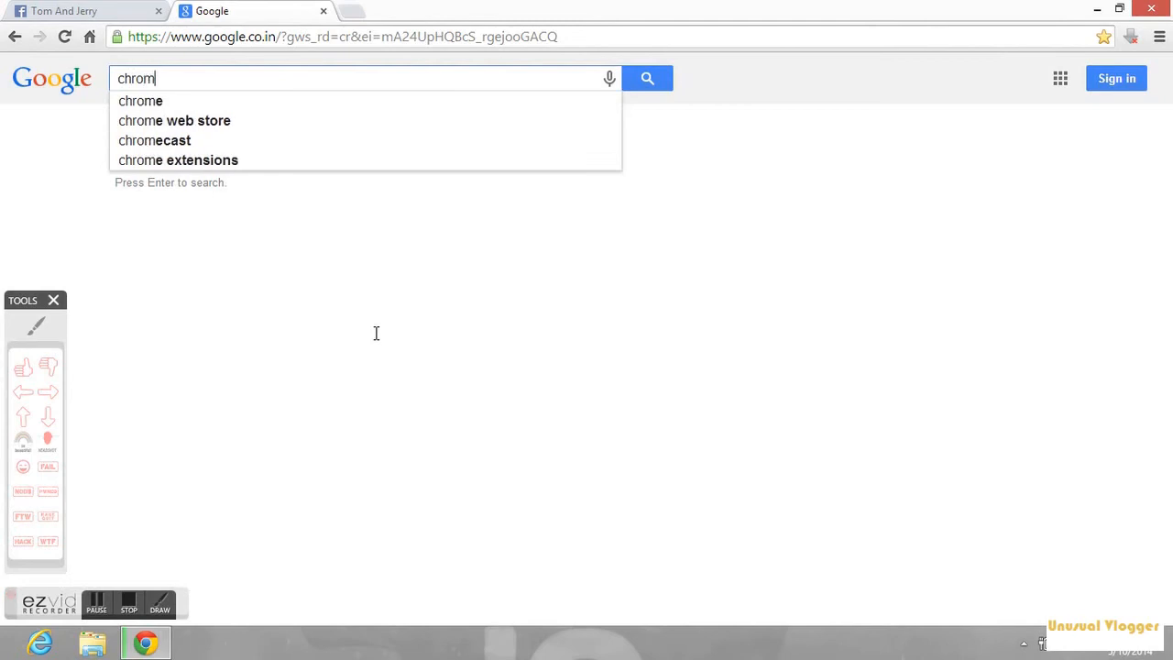
text(e)
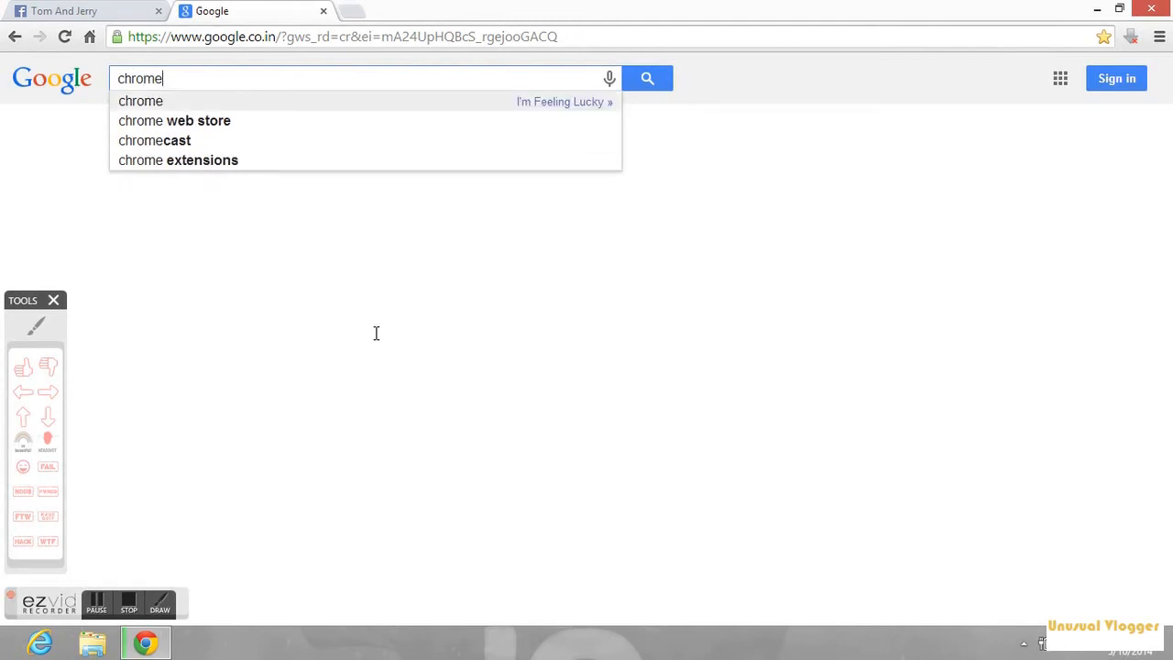
click(174, 120)
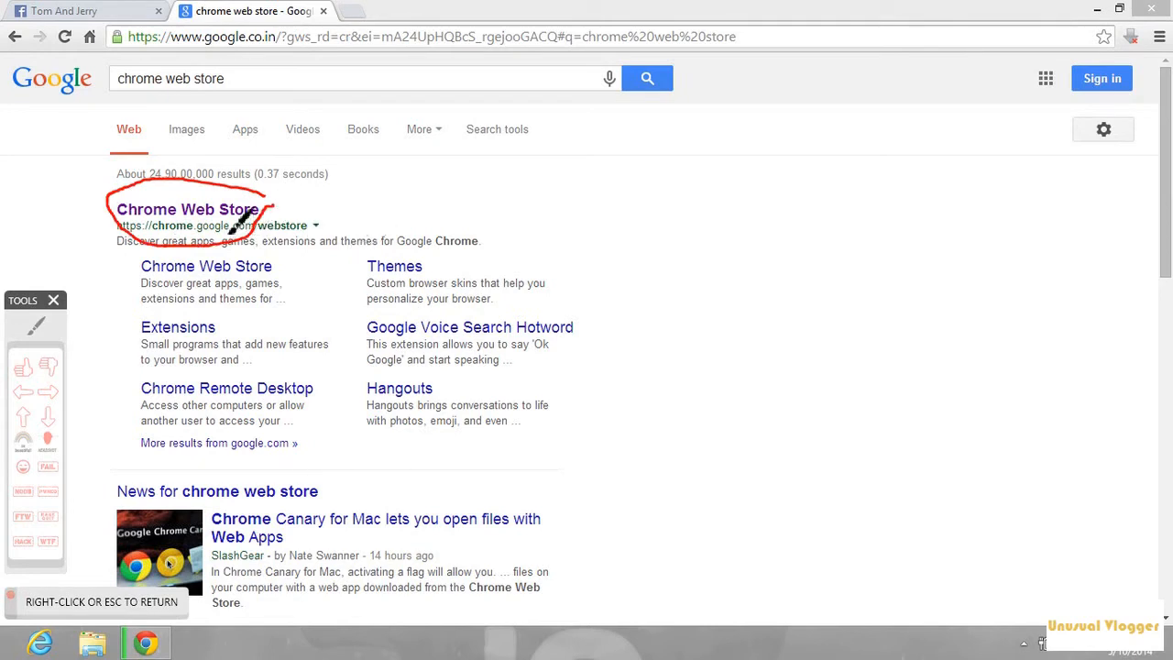
click(186, 209)
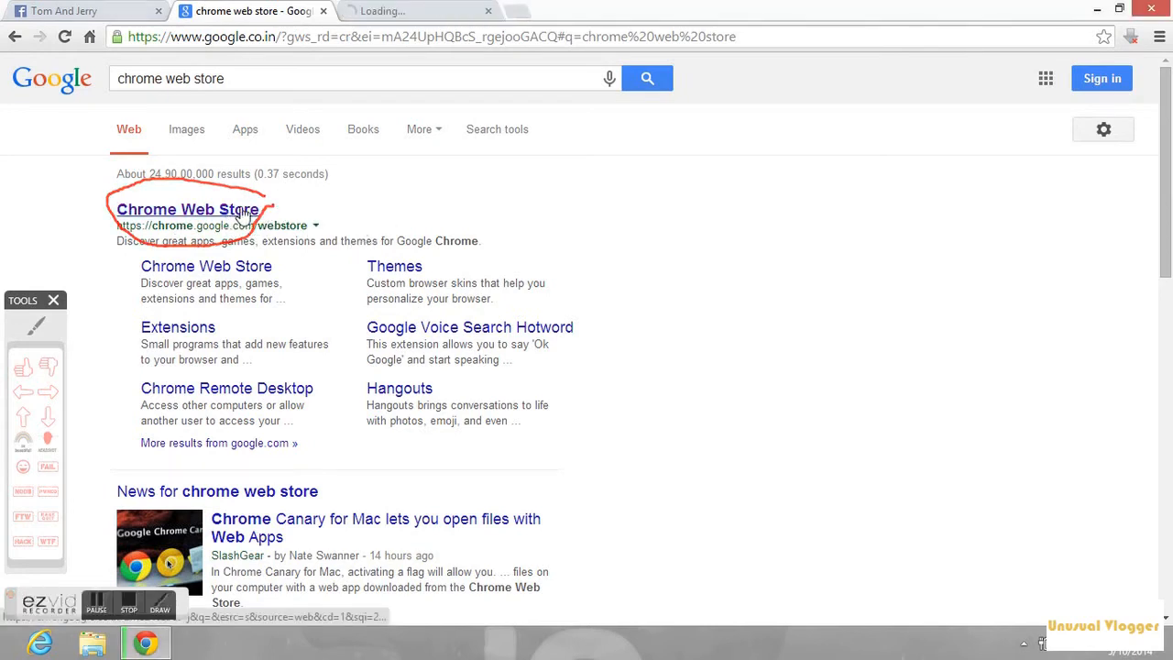
click(184, 209)
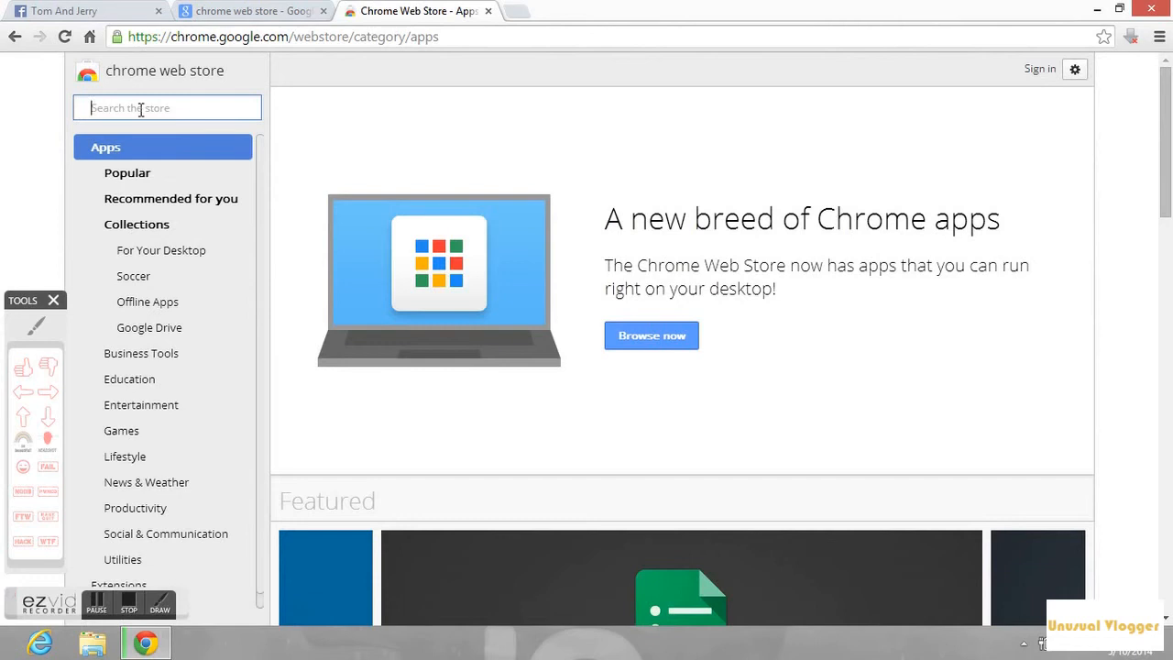
Step: Search the store for 'facebook video downloader', confirm FVD Downloader is added, and close the tab
text(face)
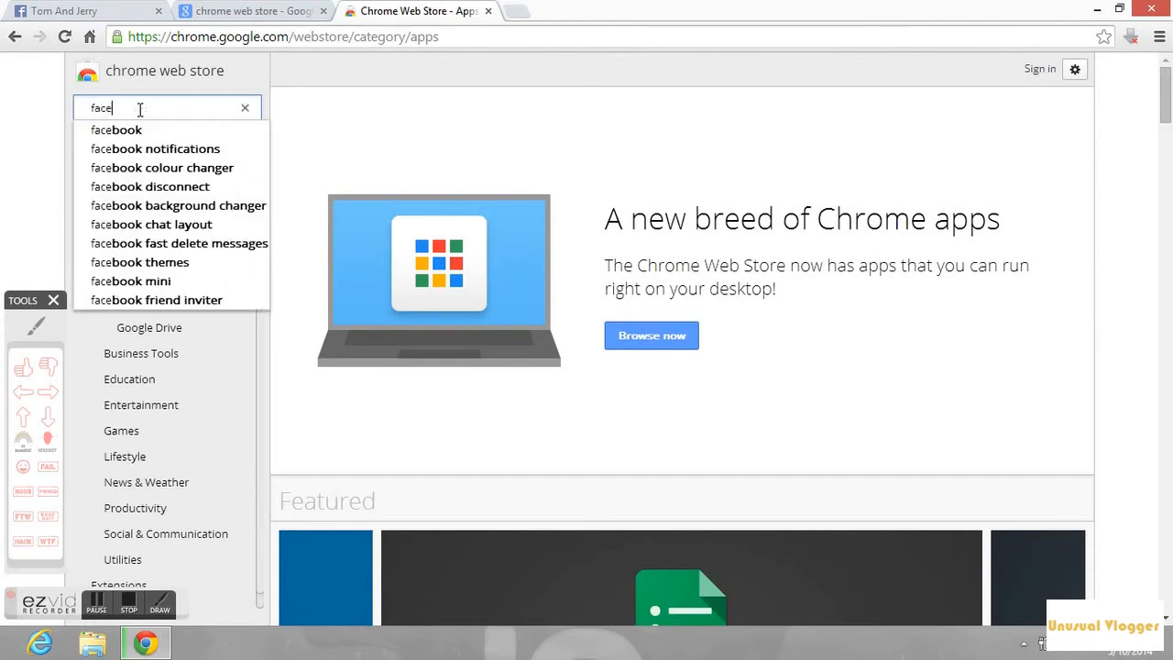
text(book video)
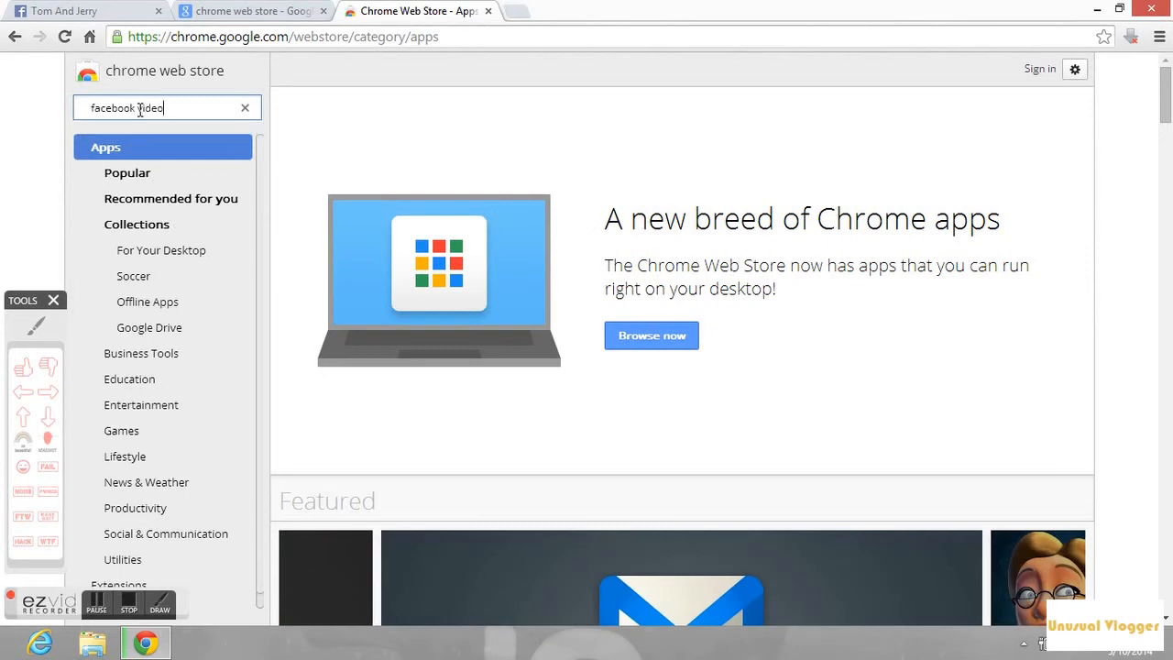
text(downloader)
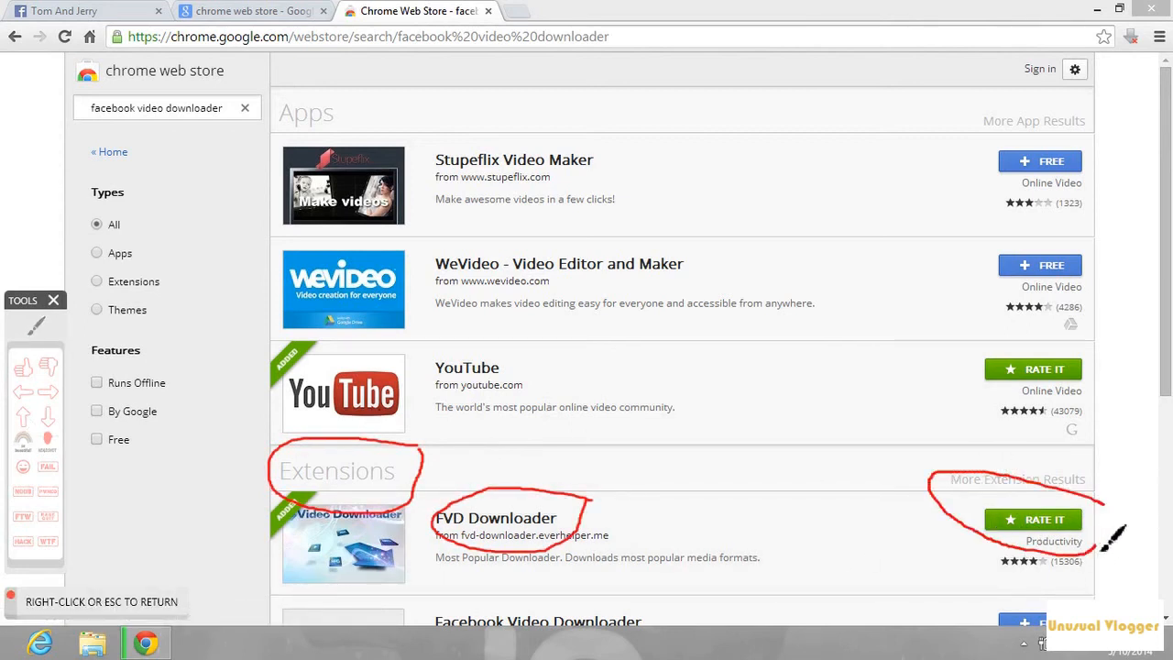
mouse_move(1054, 518)
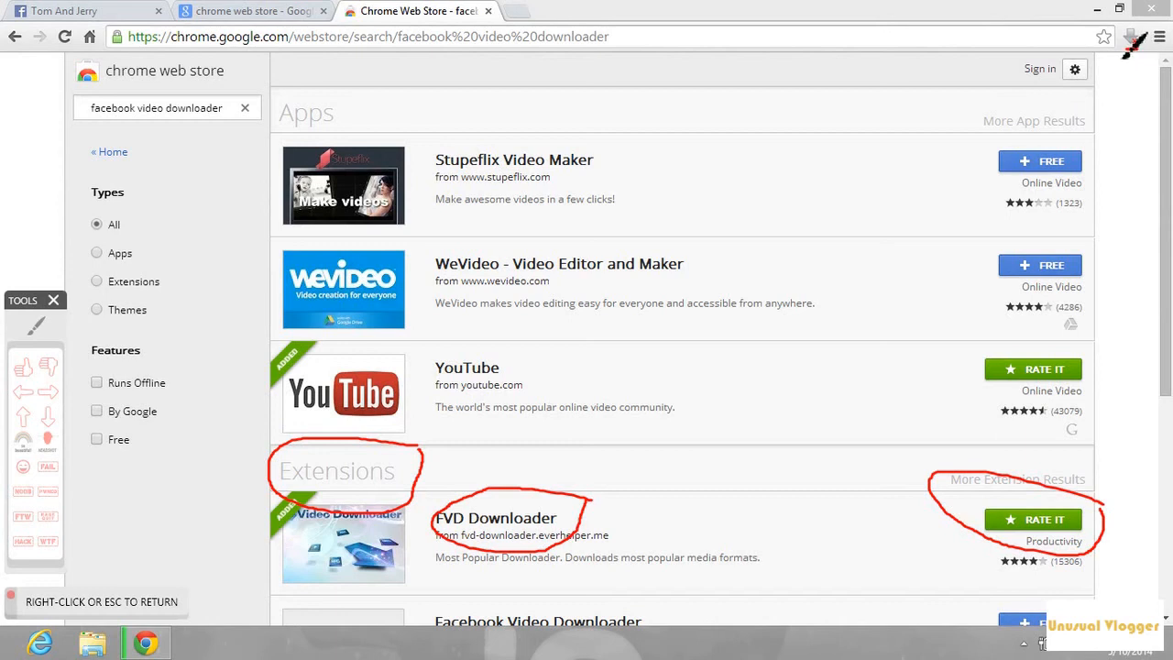
click(1137, 37)
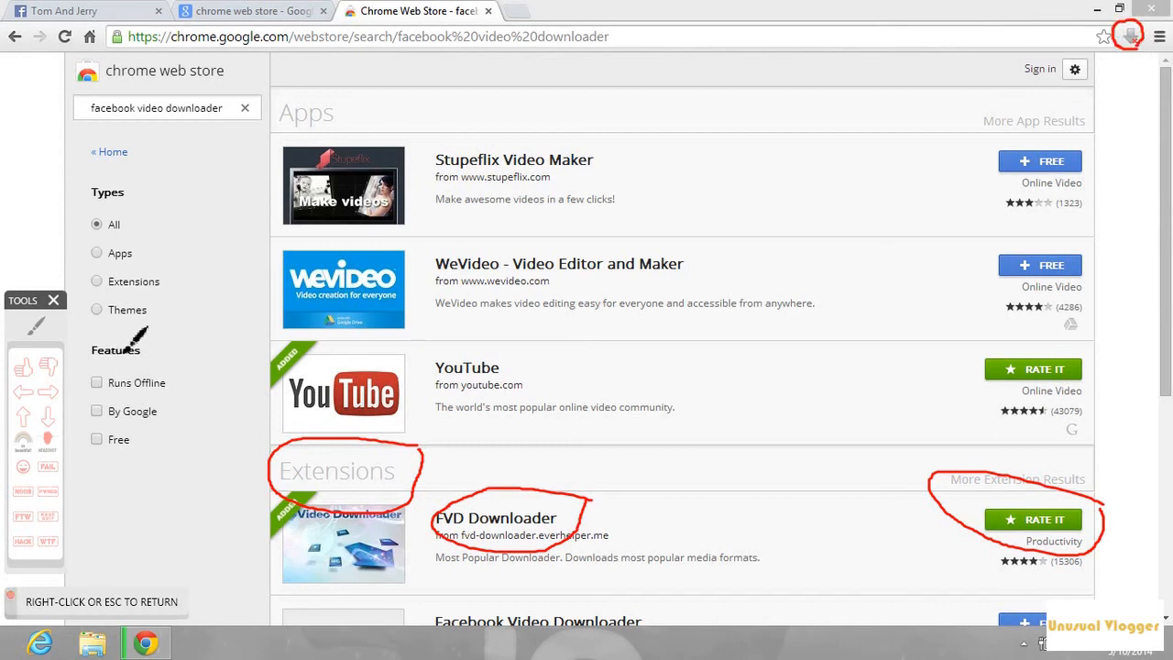
mouse_move(263, 309)
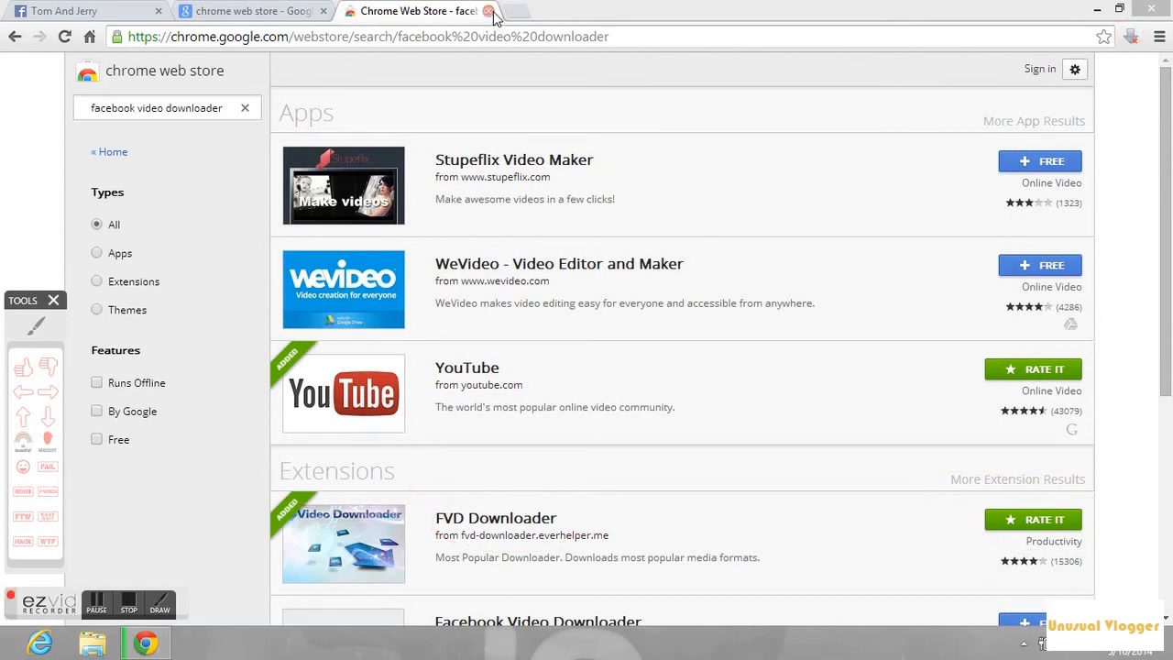
click(487, 11)
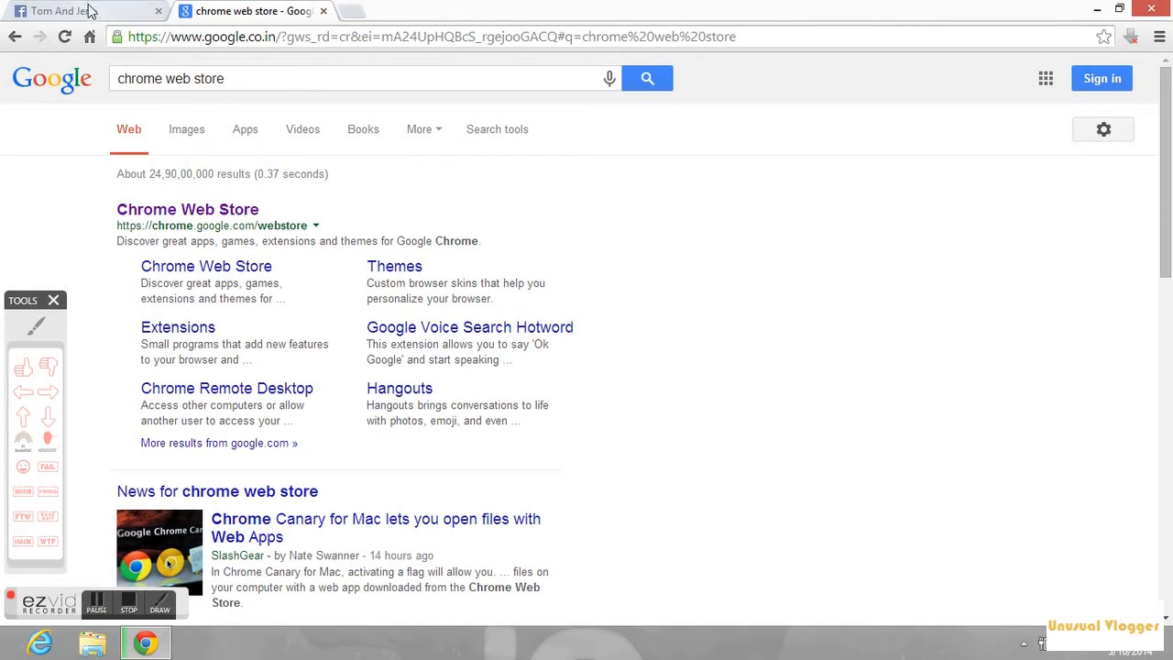
Step: Open the Tom And Jerry oven video on Facebook and list its media in FVD Downloader
click(59, 11)
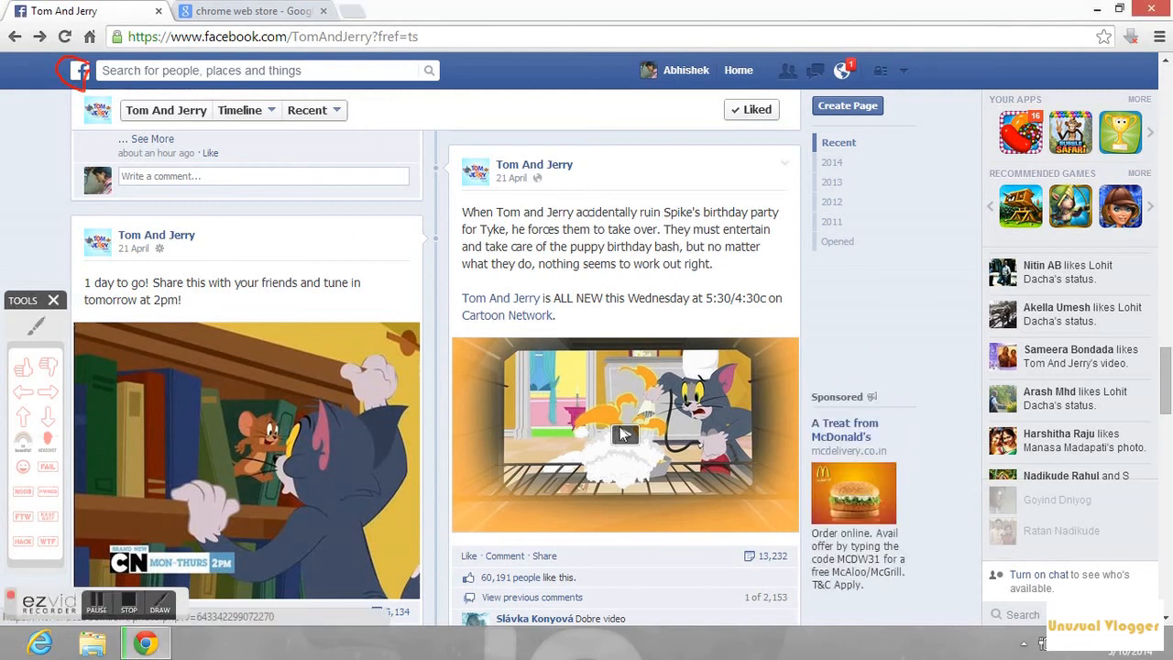
click(625, 434)
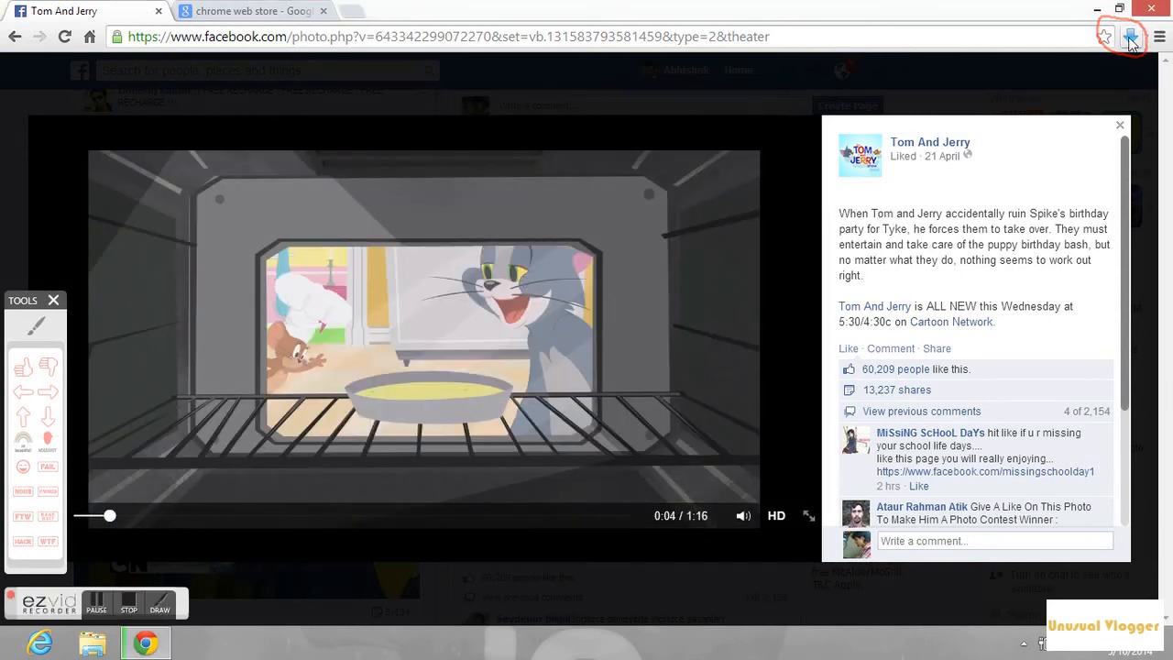
click(1127, 37)
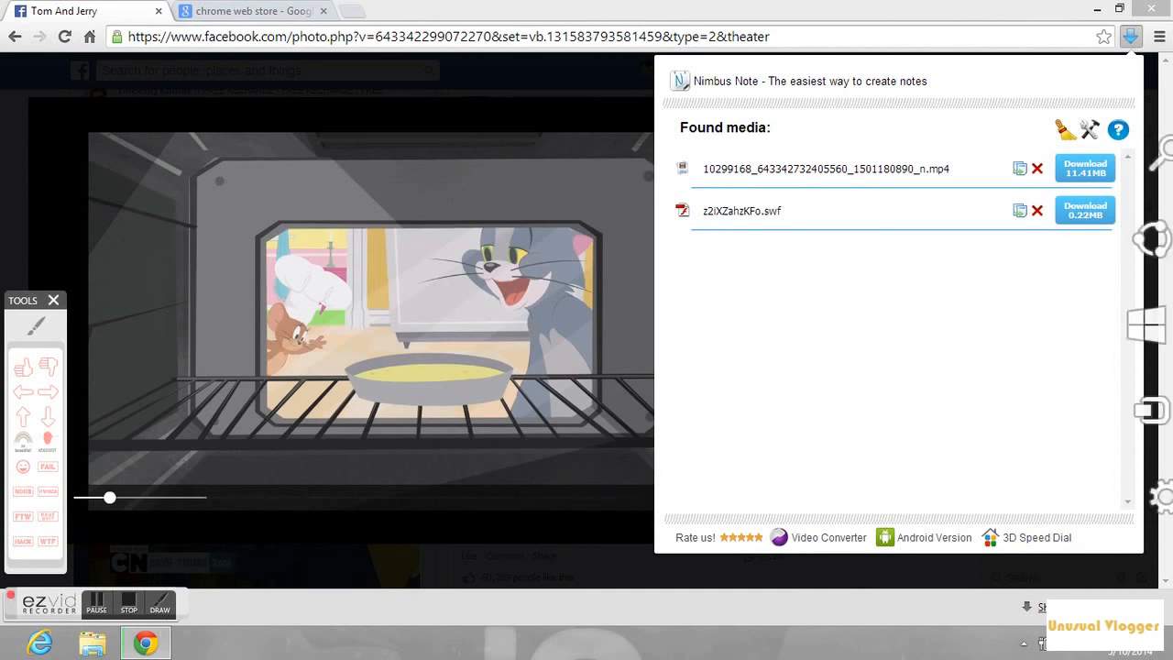
Step: Download the 11.41 MB Tom And Jerry mp4, then pause it on the downloads page
click(1085, 167)
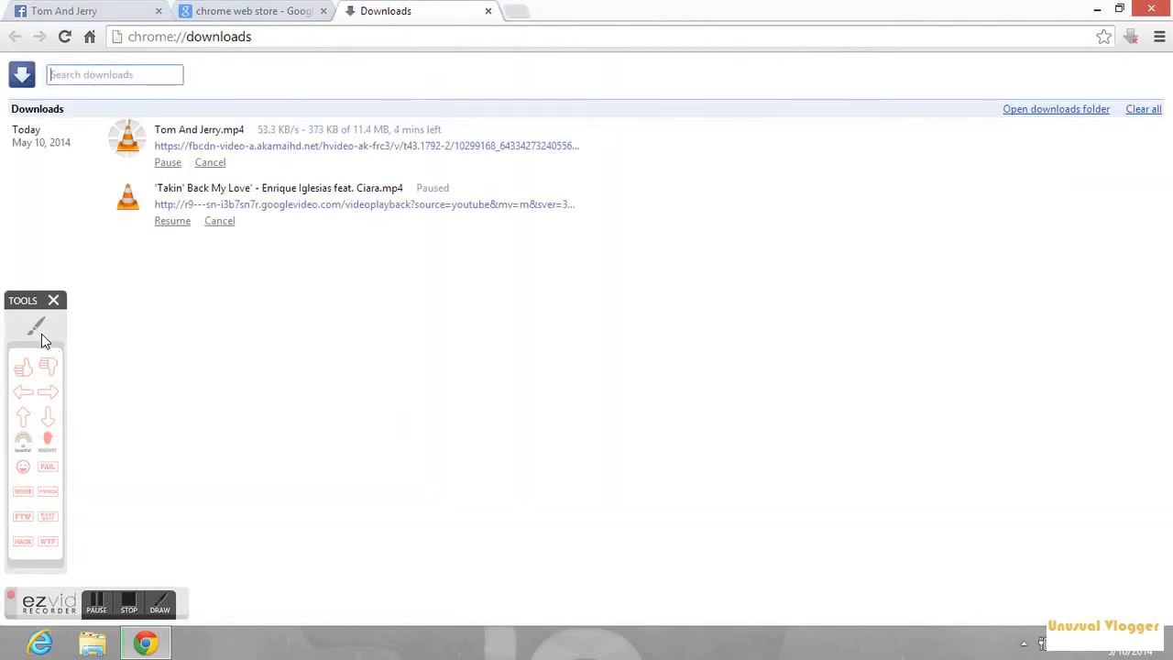
click(37, 330)
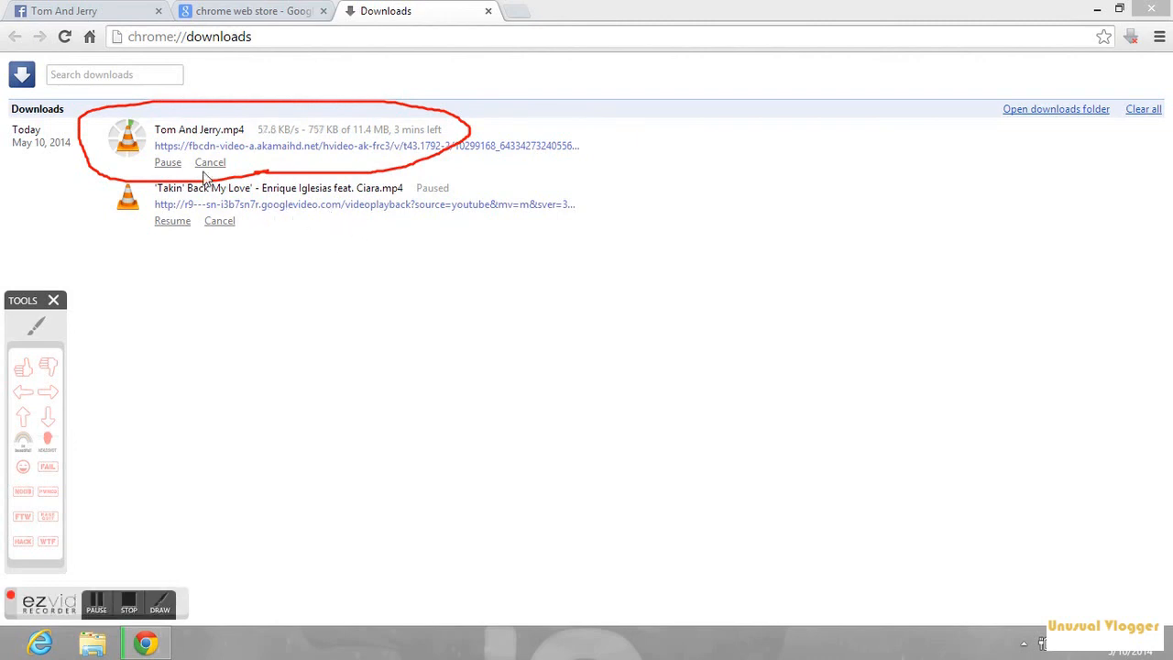
click(167, 162)
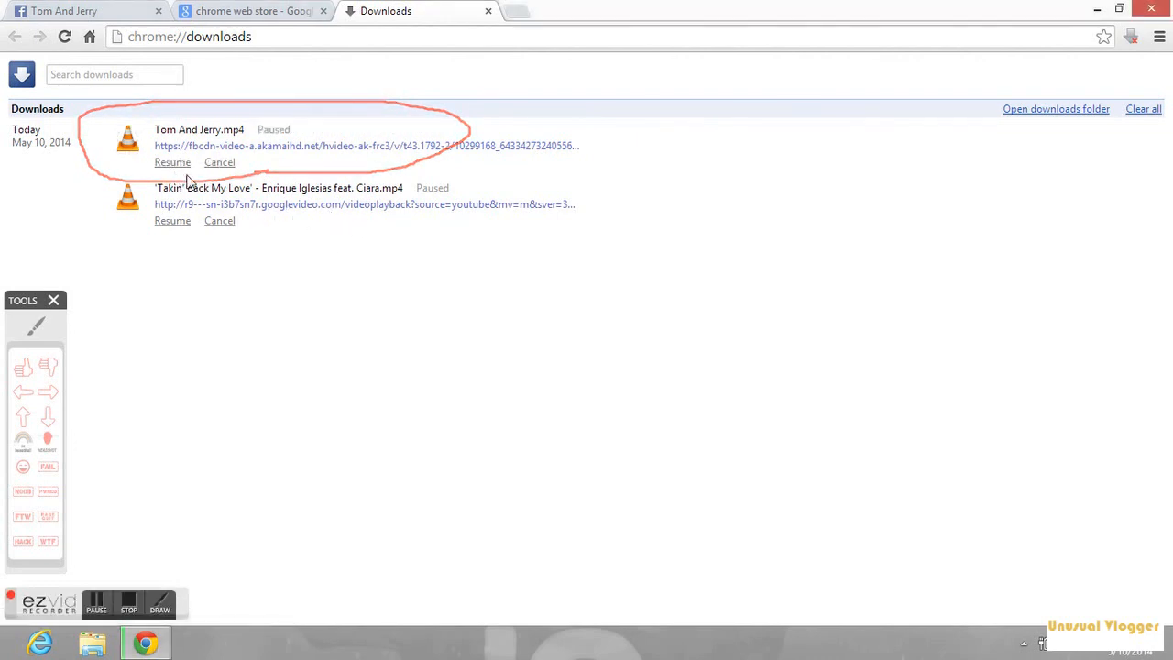